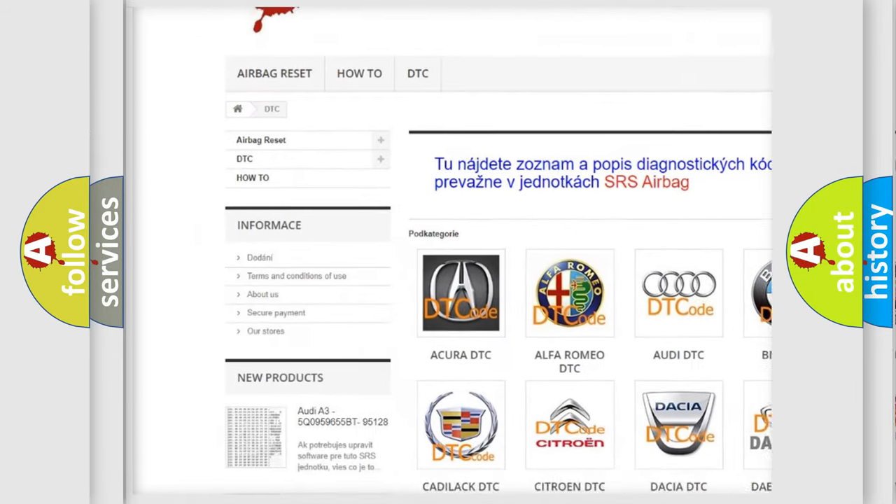
{"action": "scroll", "scroll_direction": "down", "scroll_amount": 3}
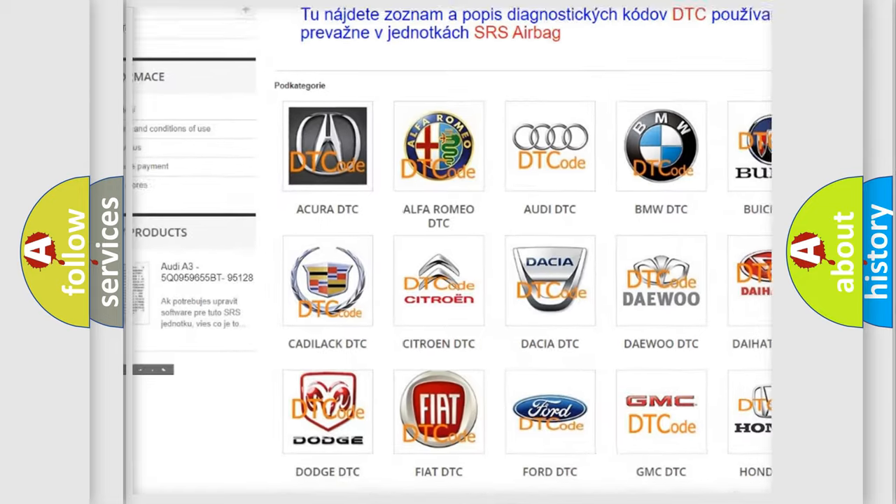
{"action": "scroll", "scroll_direction": "down", "scroll_amount": 3}
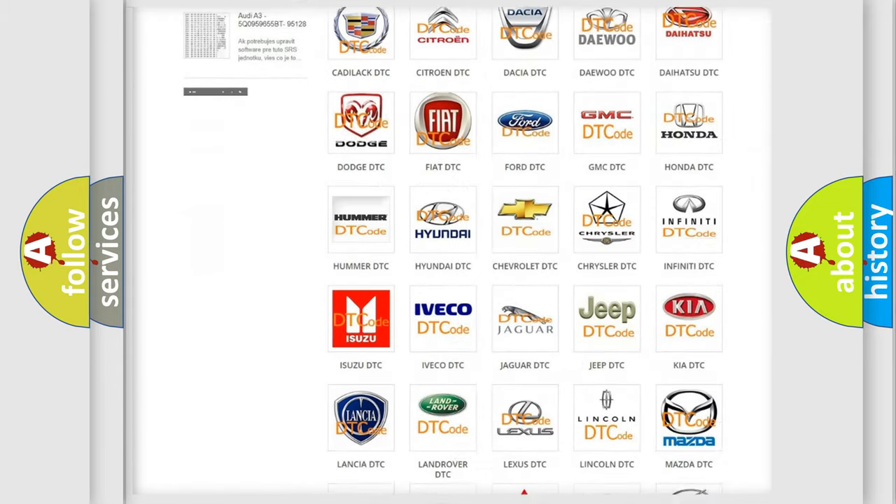
{"action": "scroll", "scroll_direction": "down", "scroll_amount": 3}
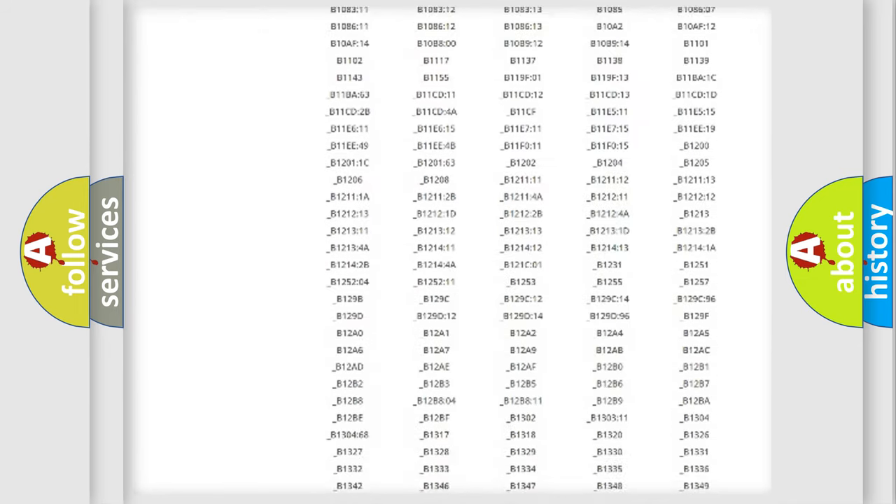
{"action": "scroll", "scroll_direction": "down", "scroll_amount": 3}
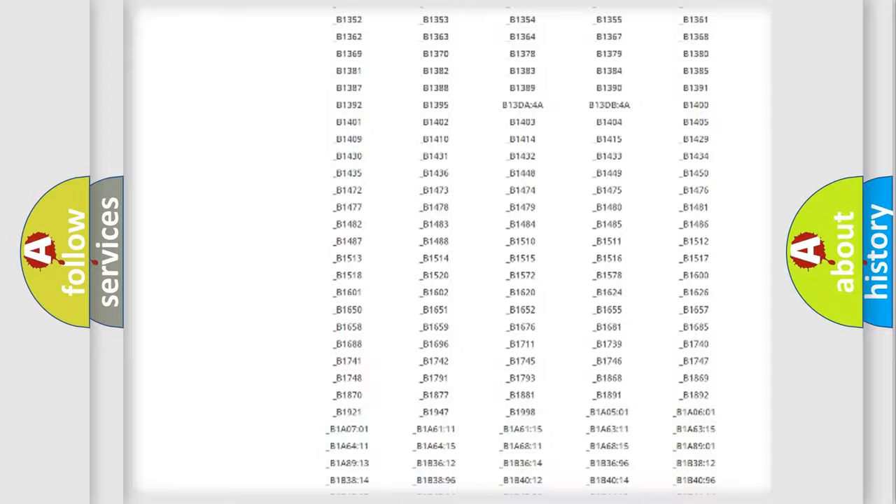